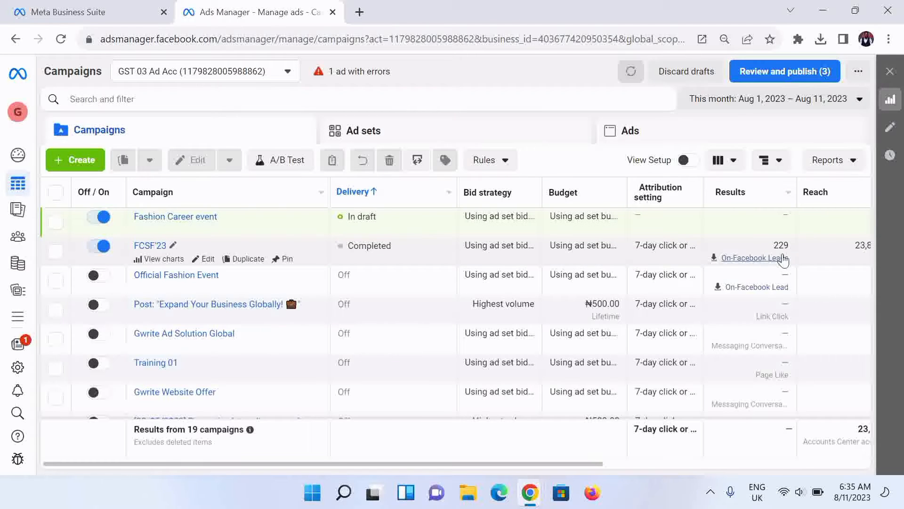
pyautogui.moveTo(681, 414)
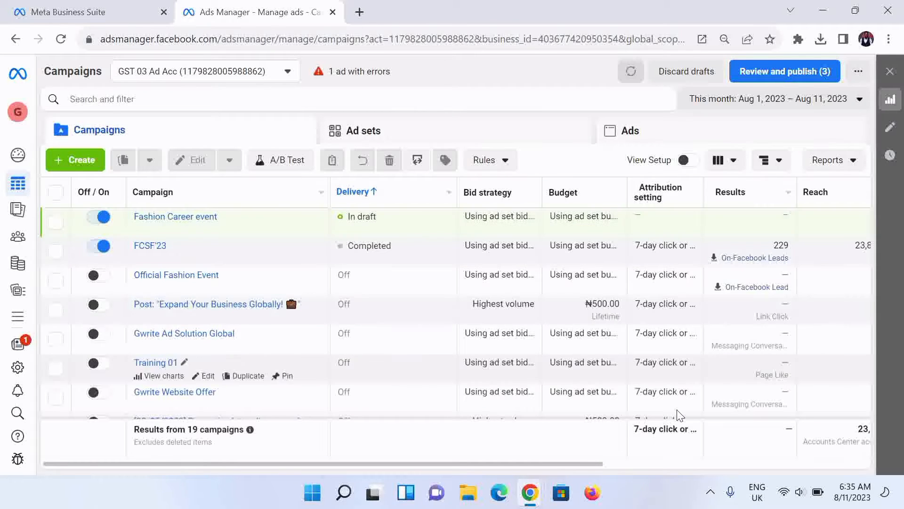
# Open the FCSF'23 campaign's New Leads Ad and bring its 230-lead Results column into view.
pyautogui.hscroll(3)
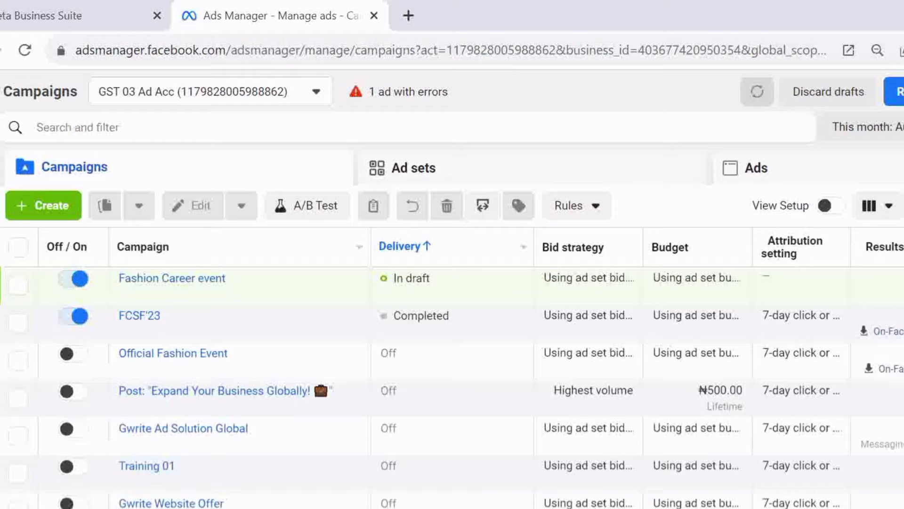
pyautogui.moveTo(225, 391)
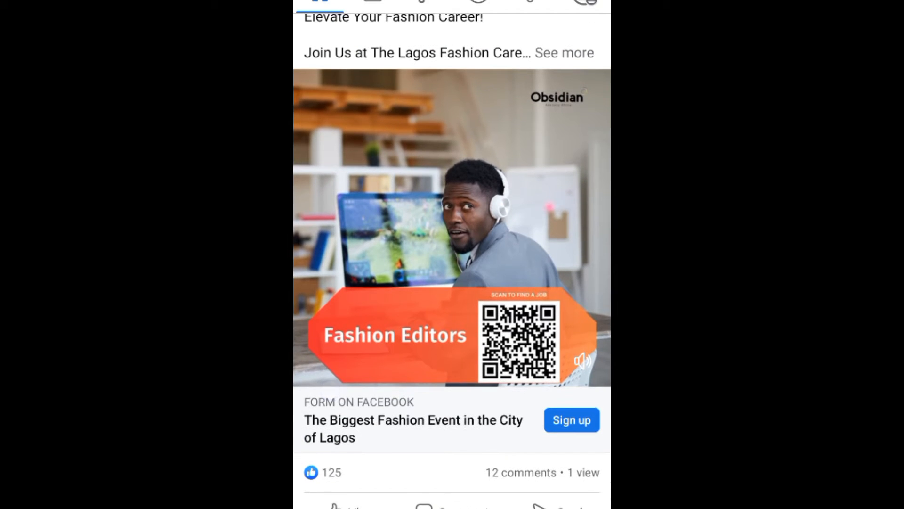
pyautogui.click(571, 419)
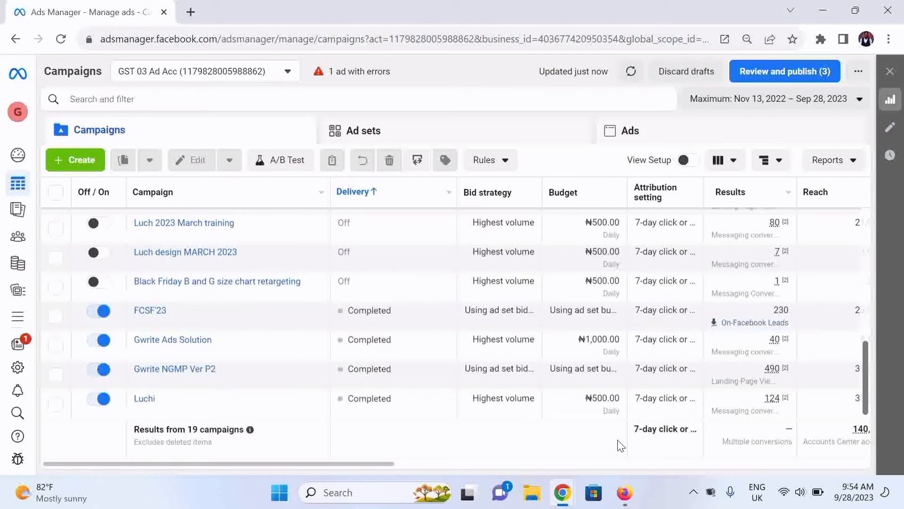
pyautogui.moveTo(318, 462)
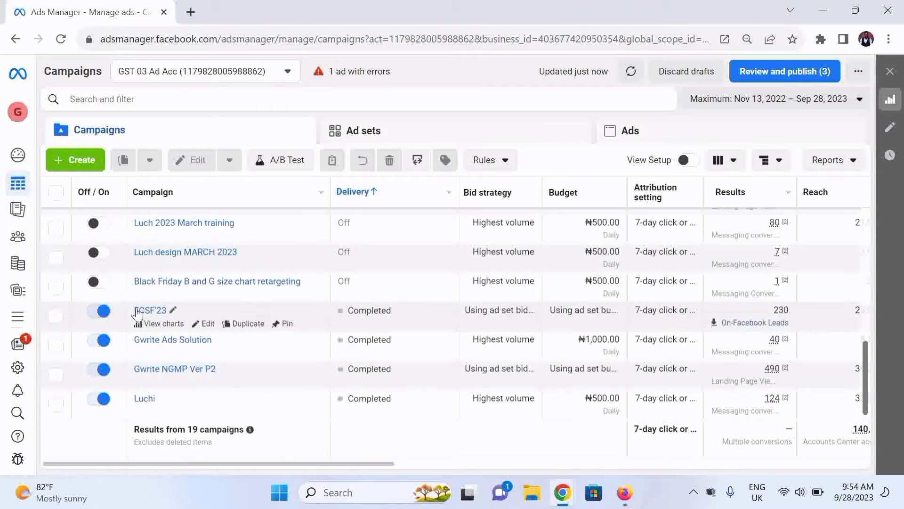
pyautogui.moveTo(431, 316)
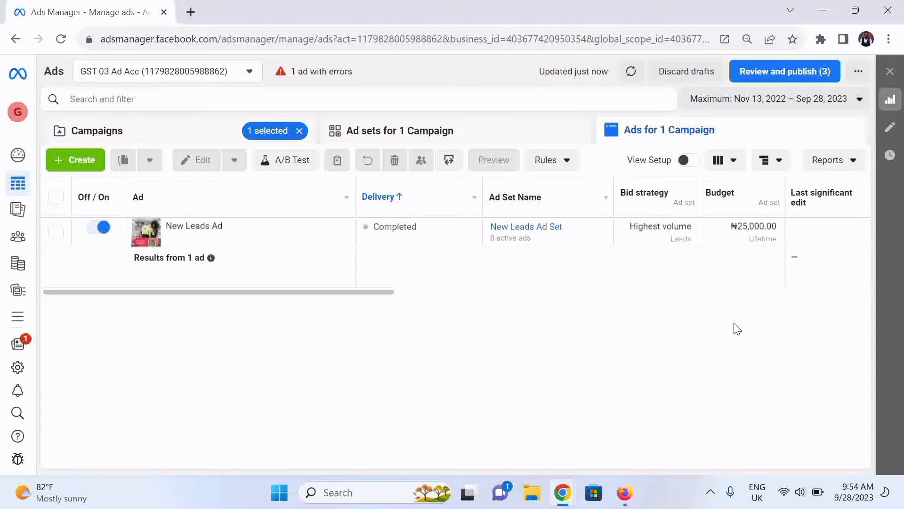
pyautogui.moveTo(571, 288)
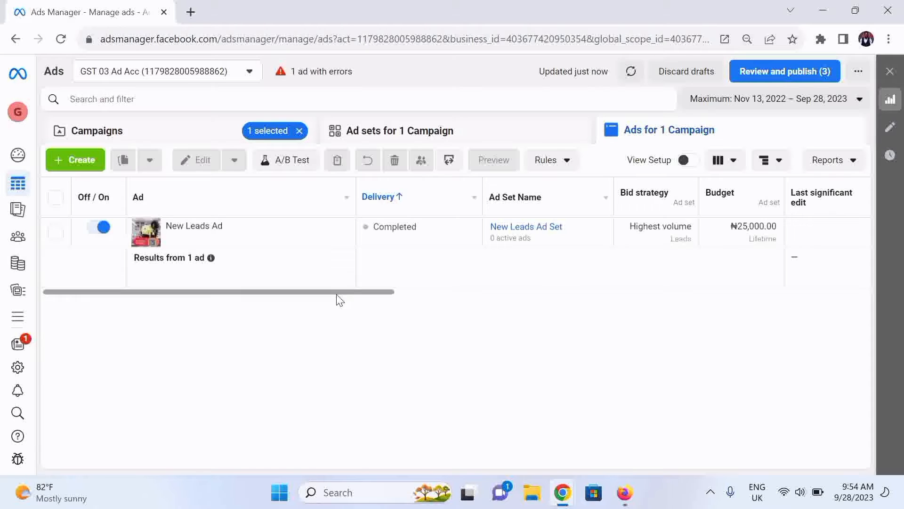
pyautogui.moveTo(340, 292); pyautogui.dragTo(568, 292)
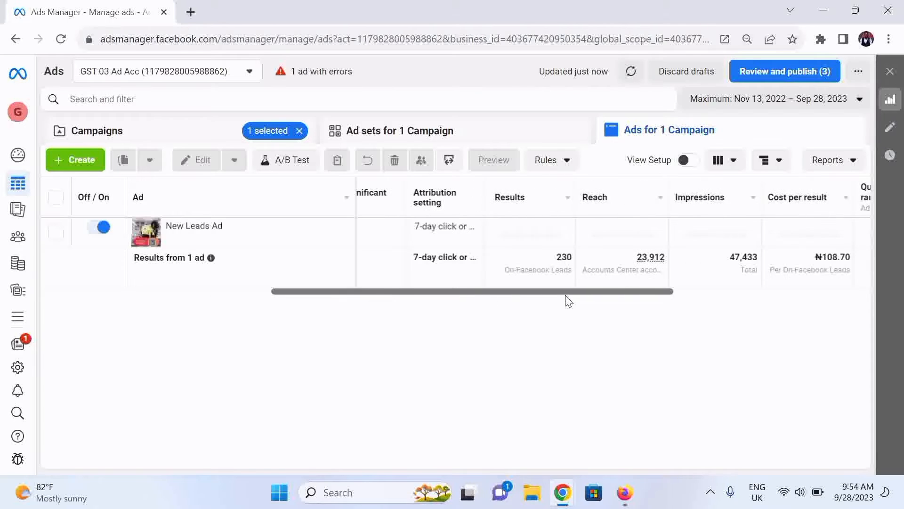
pyautogui.moveTo(494, 242)
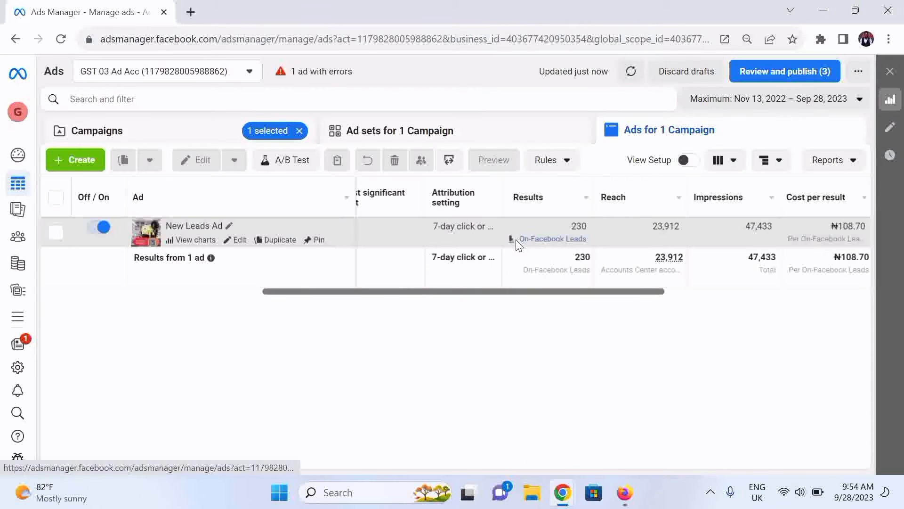
pyautogui.moveTo(513, 242)
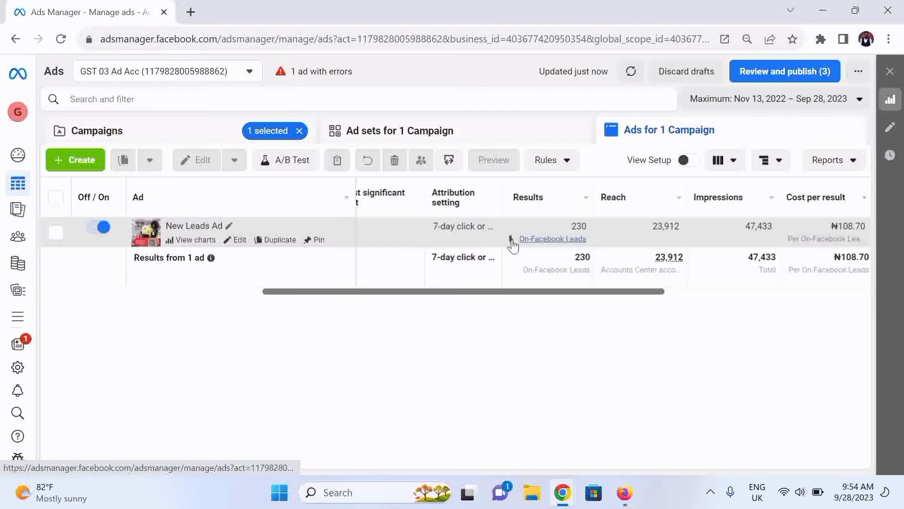
# Start the New Leads Ad leads download with the date range set to Maximum (Aug 2–Sep 28, 2023).
pyautogui.click(551, 238)
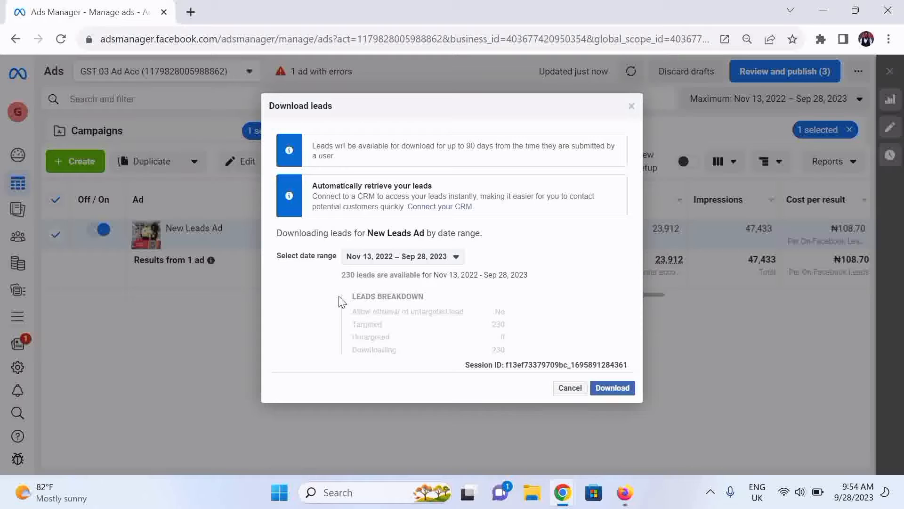
pyautogui.moveTo(440, 332)
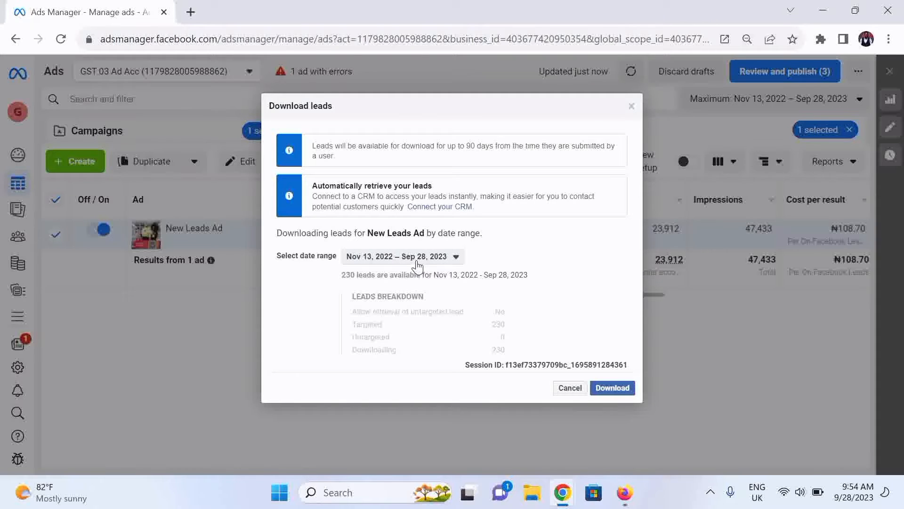
pyautogui.click(402, 256)
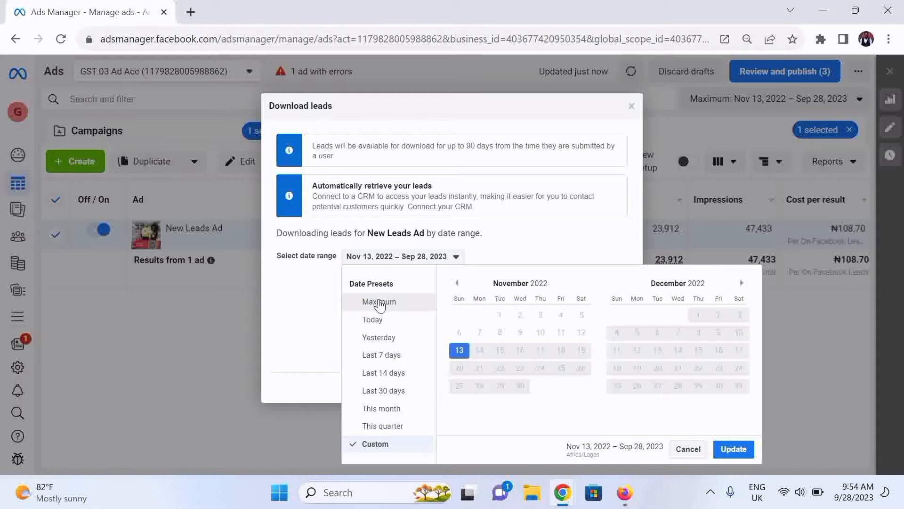
pyautogui.click(379, 301)
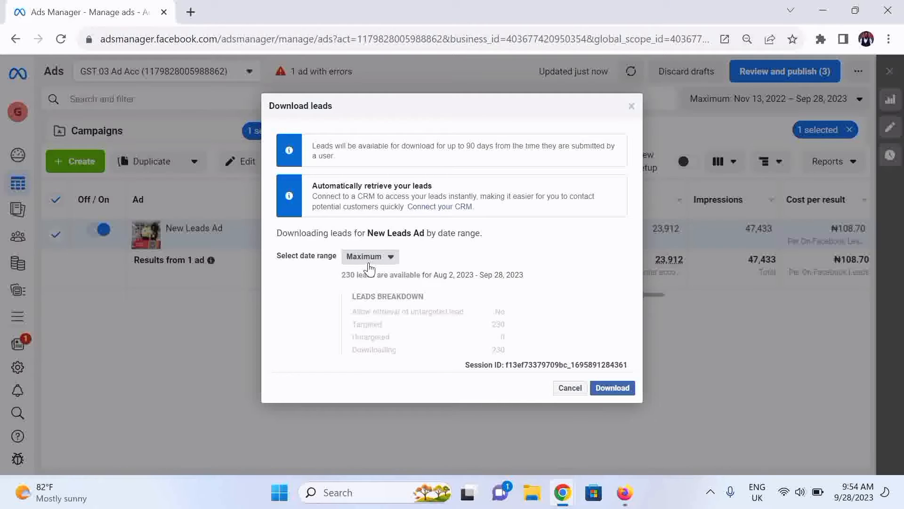
pyautogui.click(369, 256)
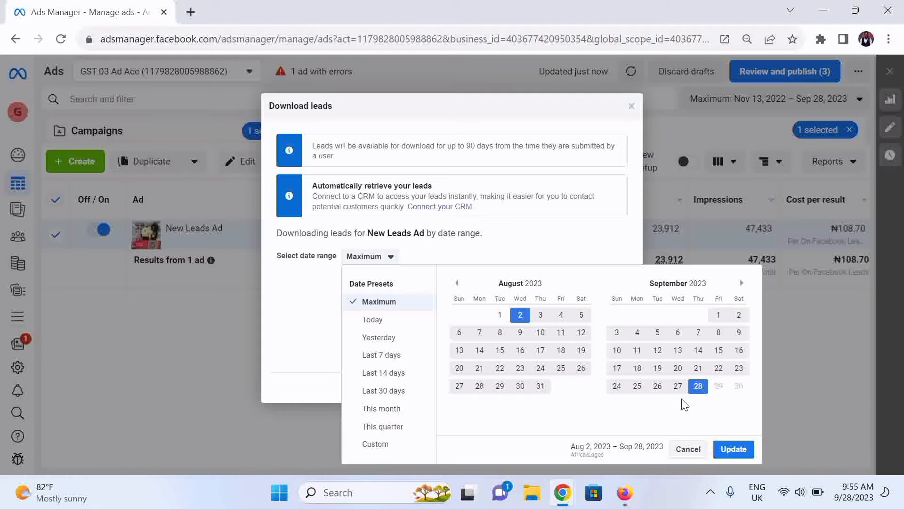
pyautogui.moveTo(419, 310)
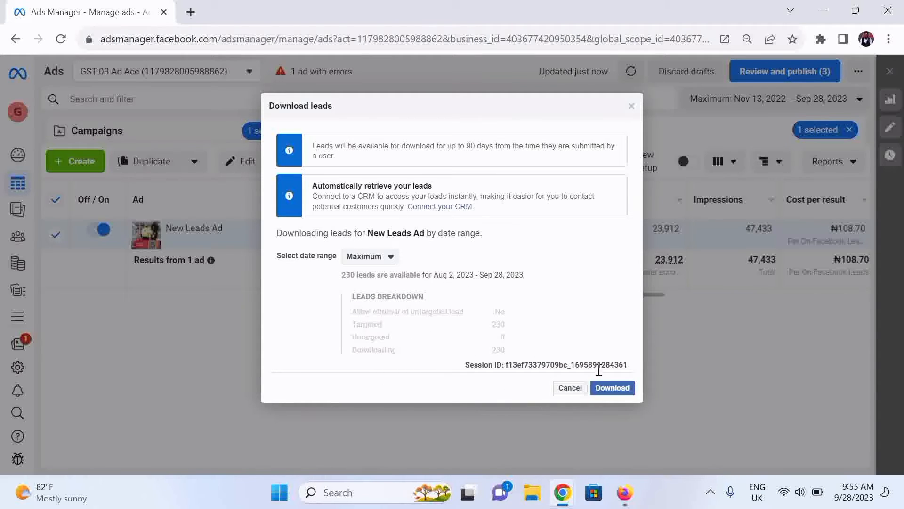
# Generate and download the 230 New Leads Ad leads as a CSV, then close the dialog.
pyautogui.click(611, 388)
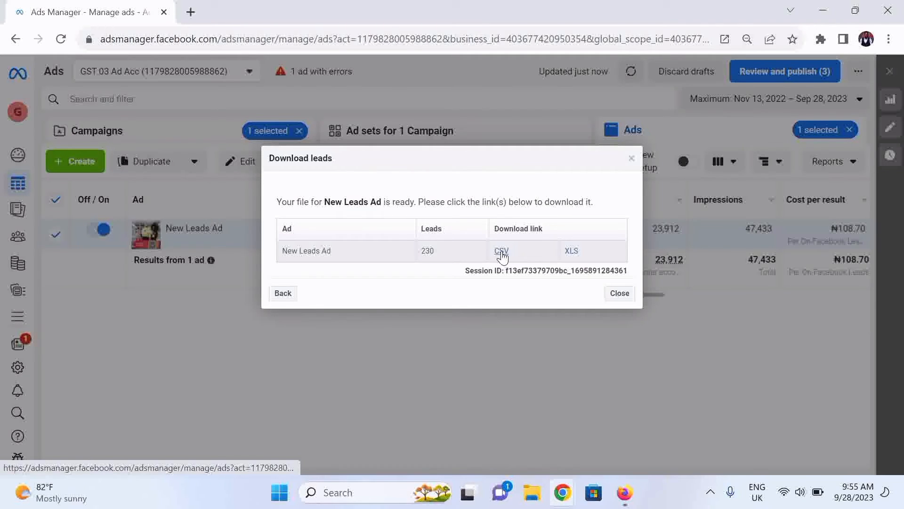
pyautogui.click(500, 250)
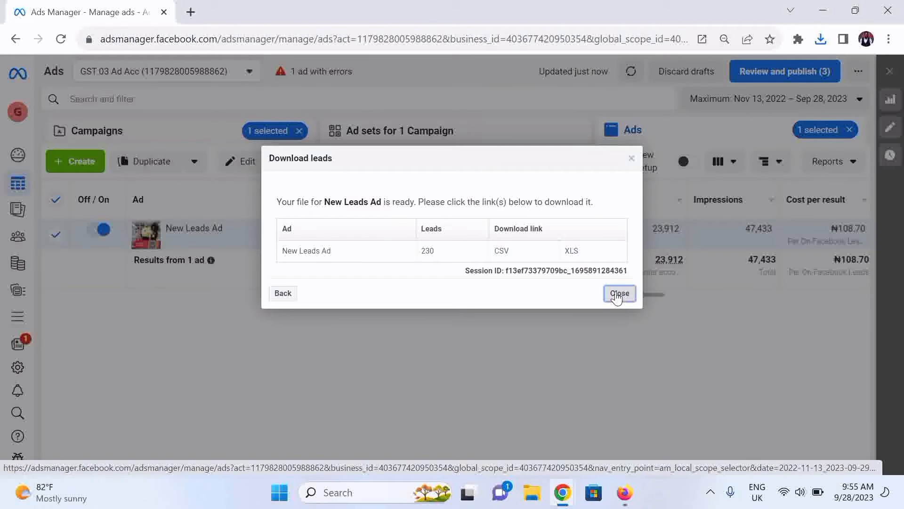
pyautogui.click(618, 292)
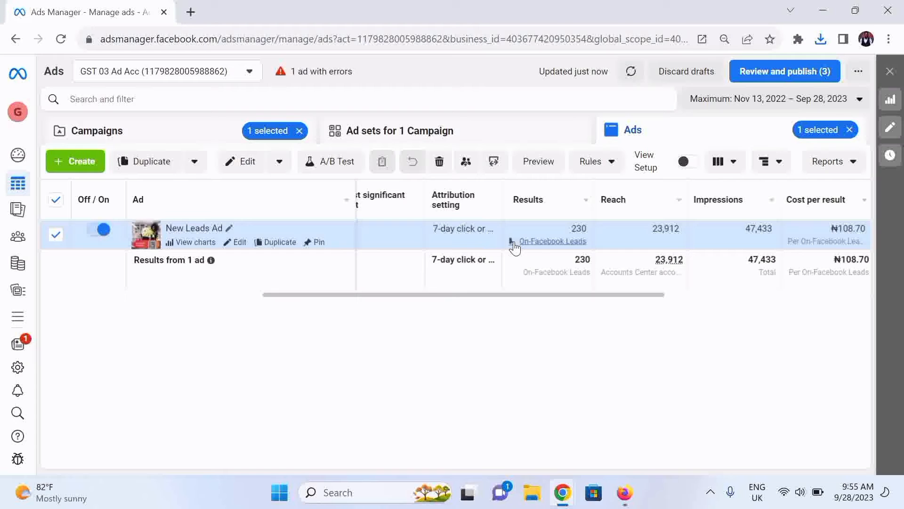
pyautogui.moveTo(532, 252)
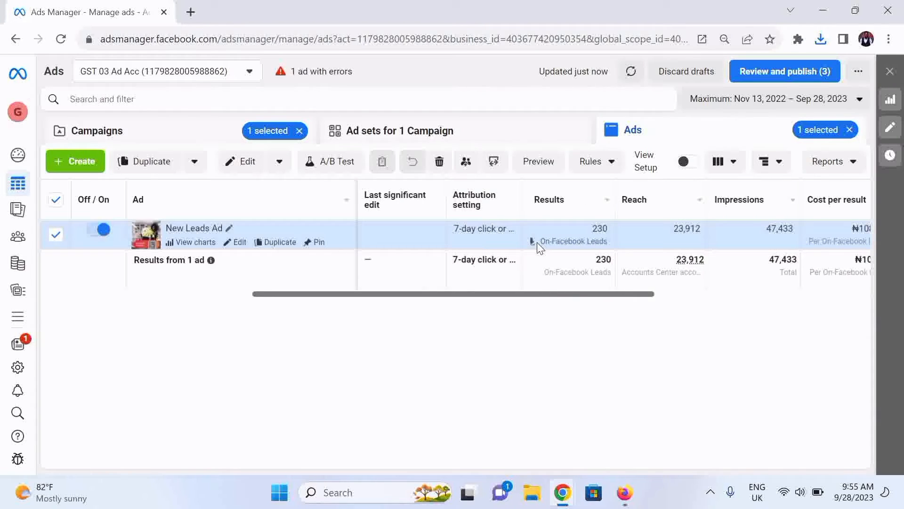
pyautogui.moveTo(601, 296)
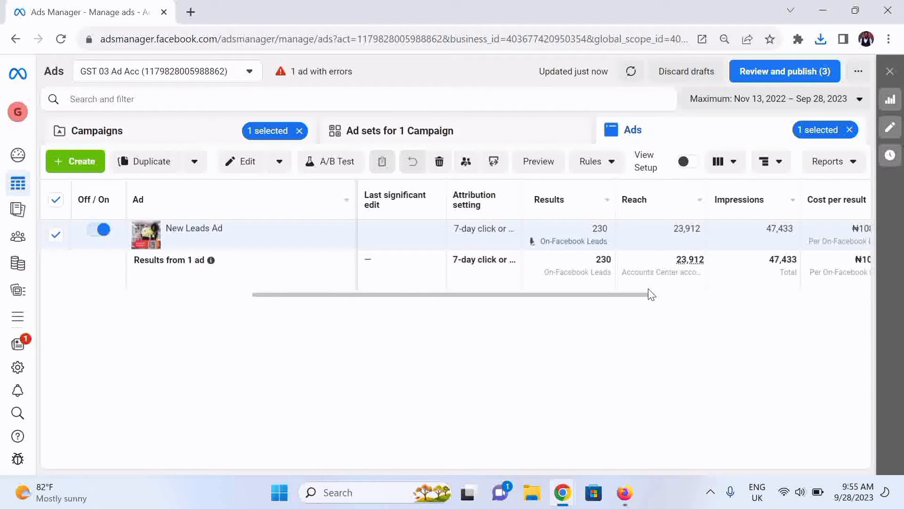
pyautogui.moveTo(642, 294)
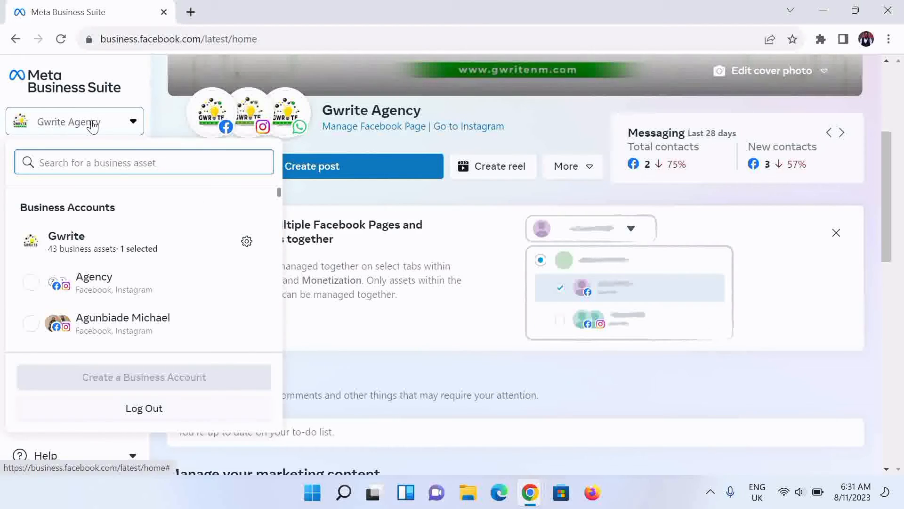
# Switch to the Obsidian Advisory business and show the All tools menu.
pyautogui.write('adv')
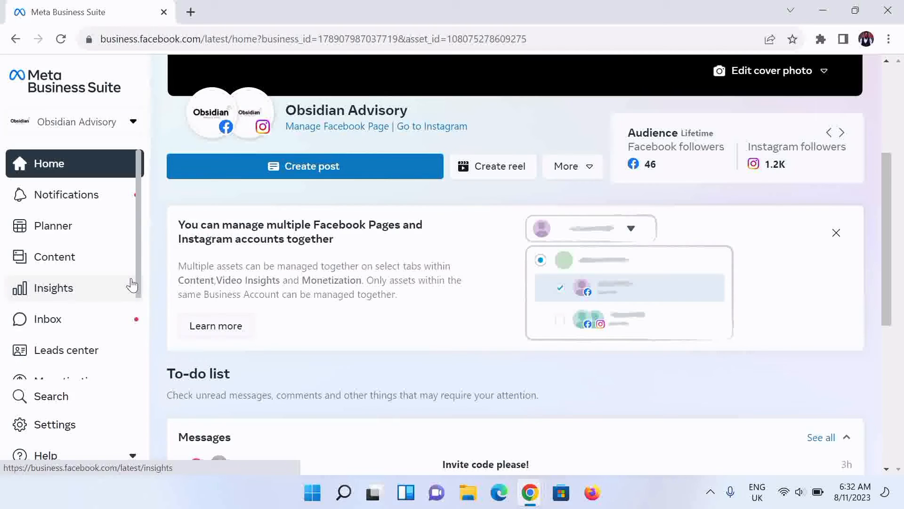
pyautogui.click(559, 323)
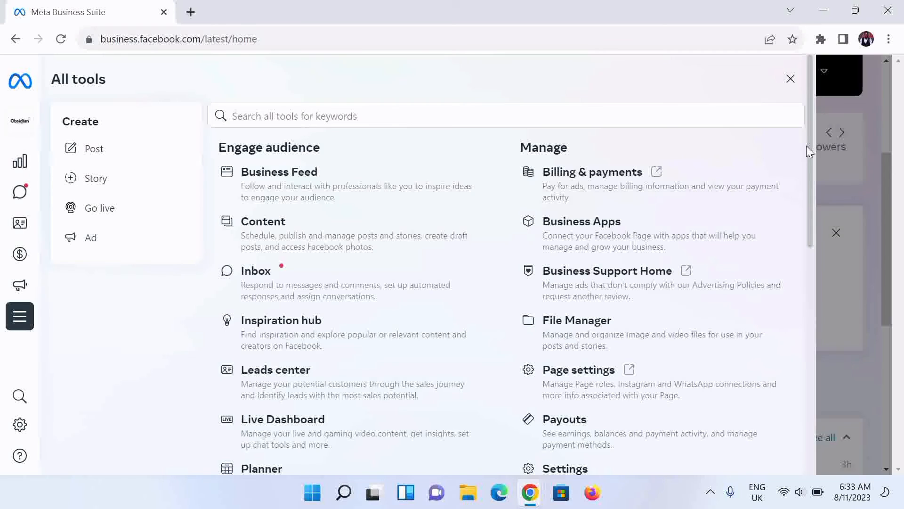
# Scroll to Advertise and open Instant Forms, listing Fashion Career with 229 leads.
pyautogui.scroll(-3)
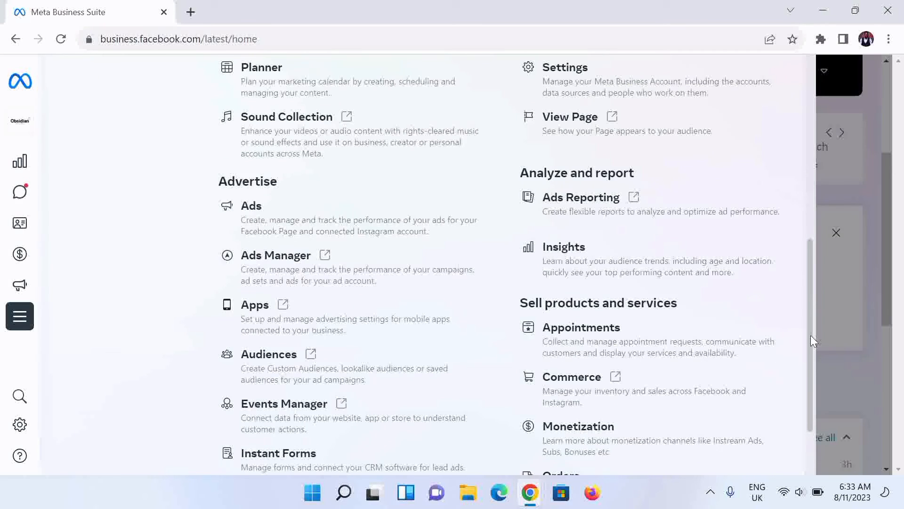
pyautogui.scroll(-3)
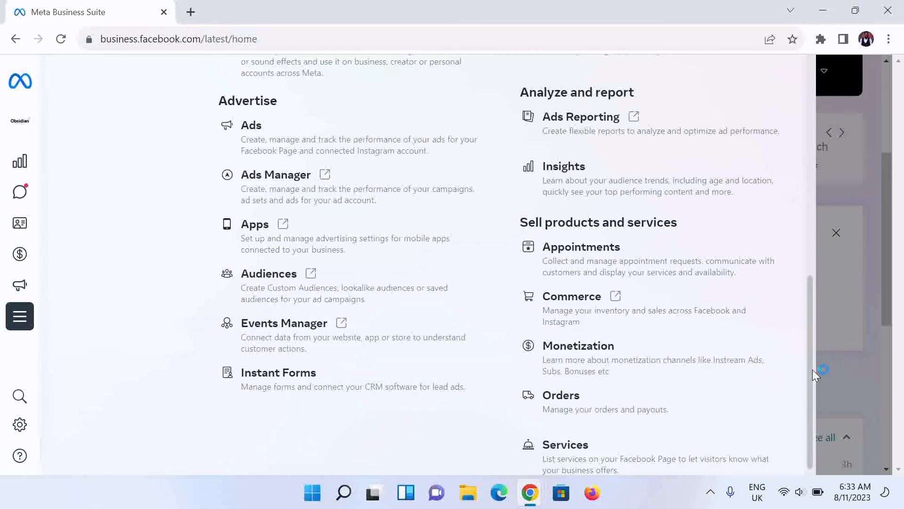
pyautogui.moveTo(283, 385)
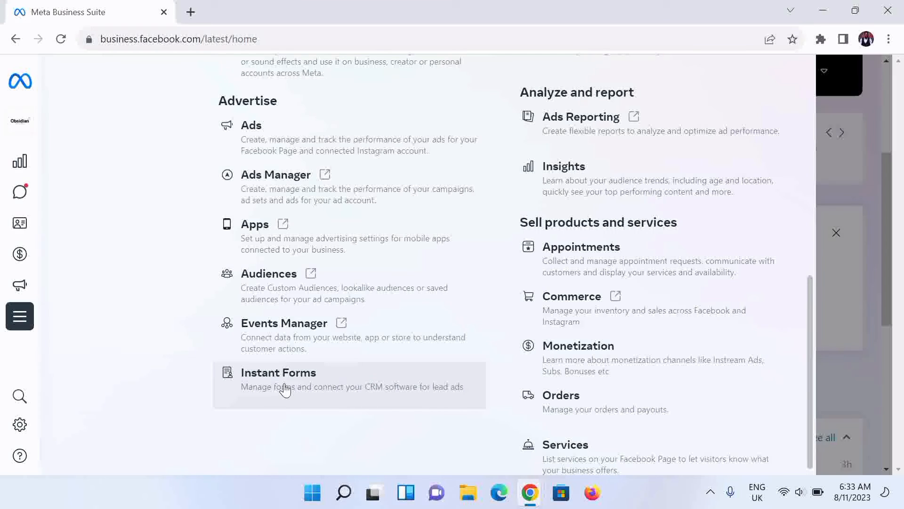
pyautogui.click(278, 372)
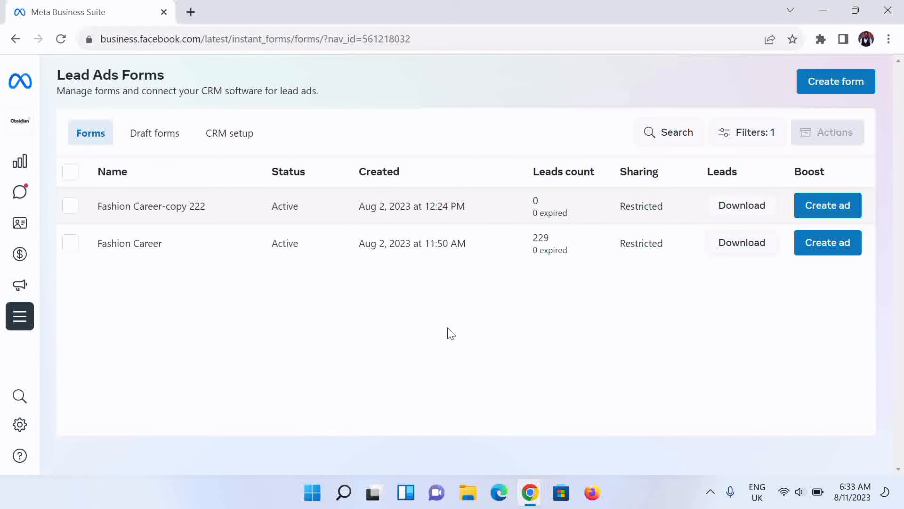
pyautogui.moveTo(563, 247)
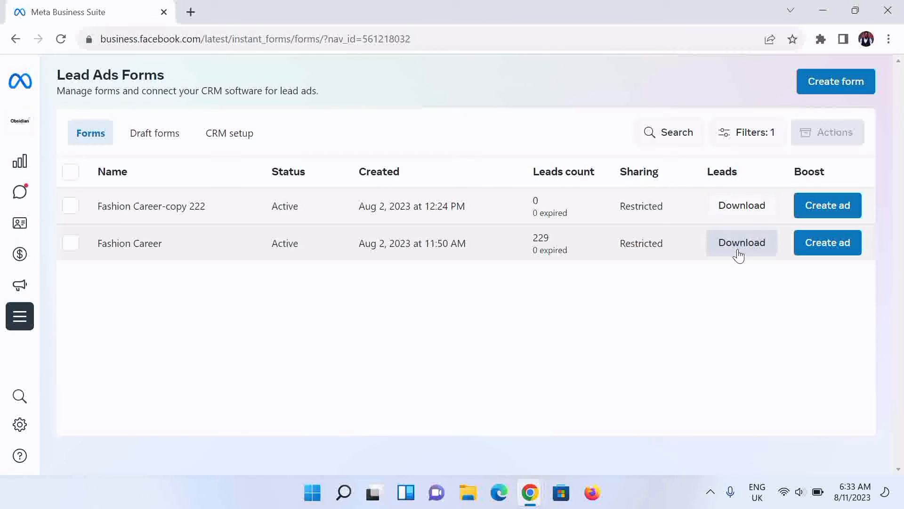
# Prepare a download of only the 219 new Fashion Career leads.
pyautogui.click(741, 242)
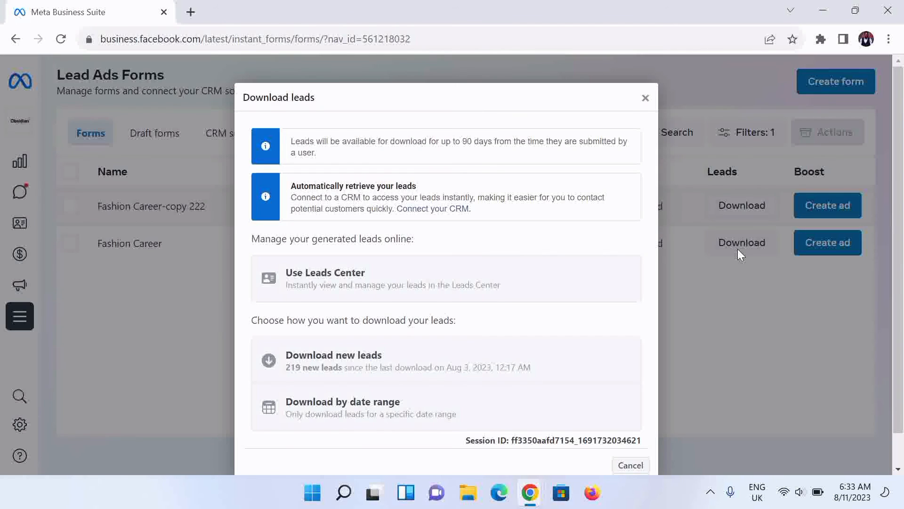
pyautogui.moveTo(347, 279)
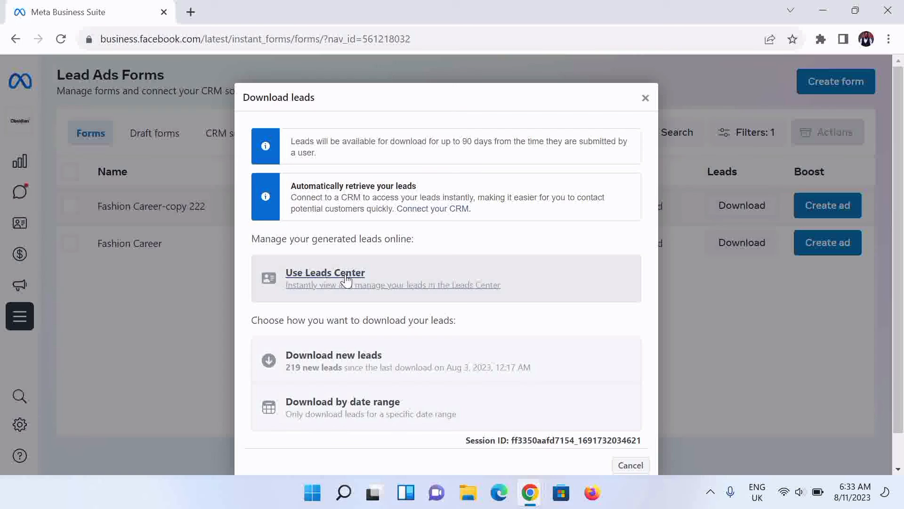
pyautogui.moveTo(411, 373)
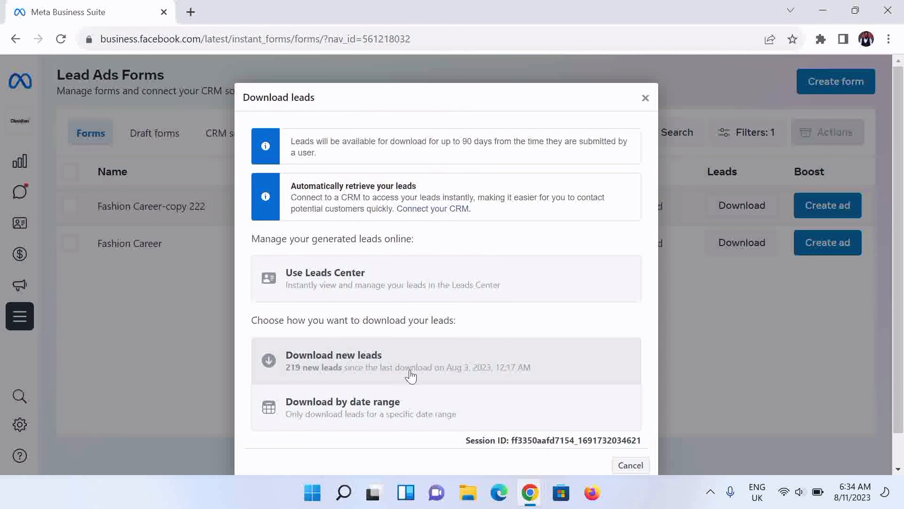
pyautogui.moveTo(372, 449)
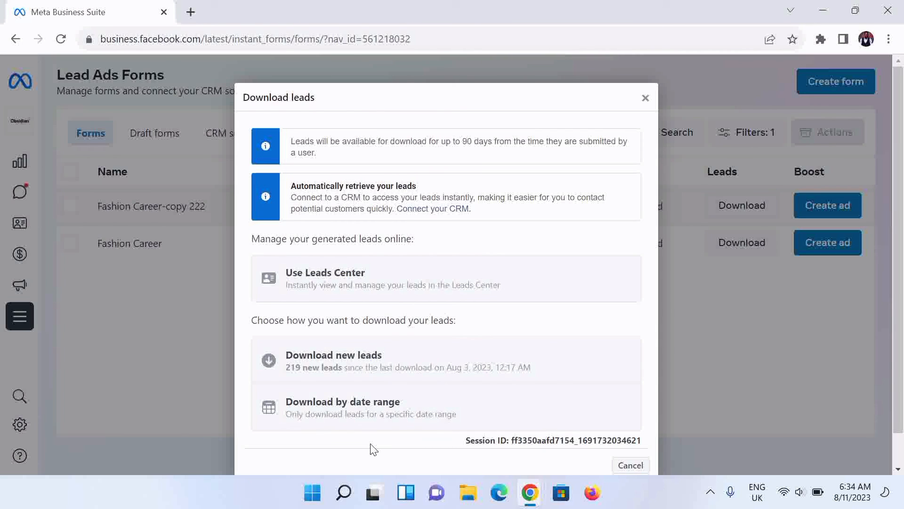
pyautogui.moveTo(329, 365)
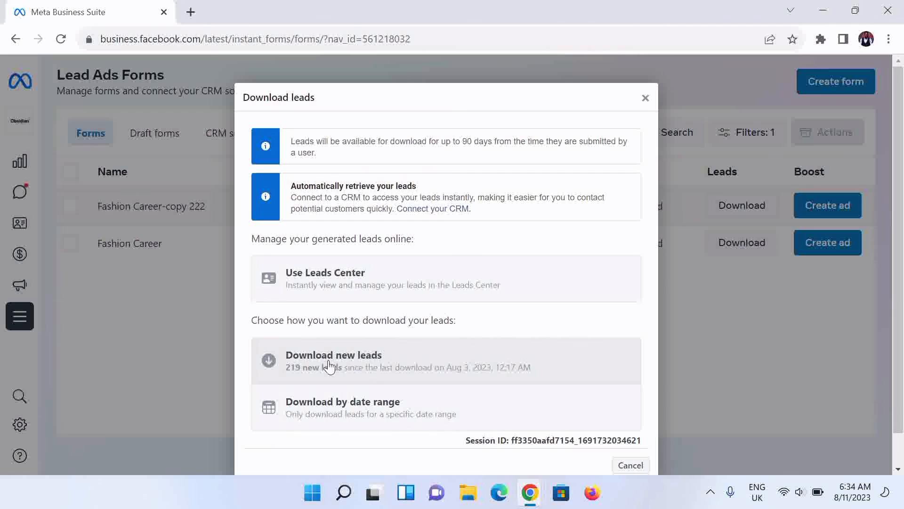
pyautogui.click(333, 361)
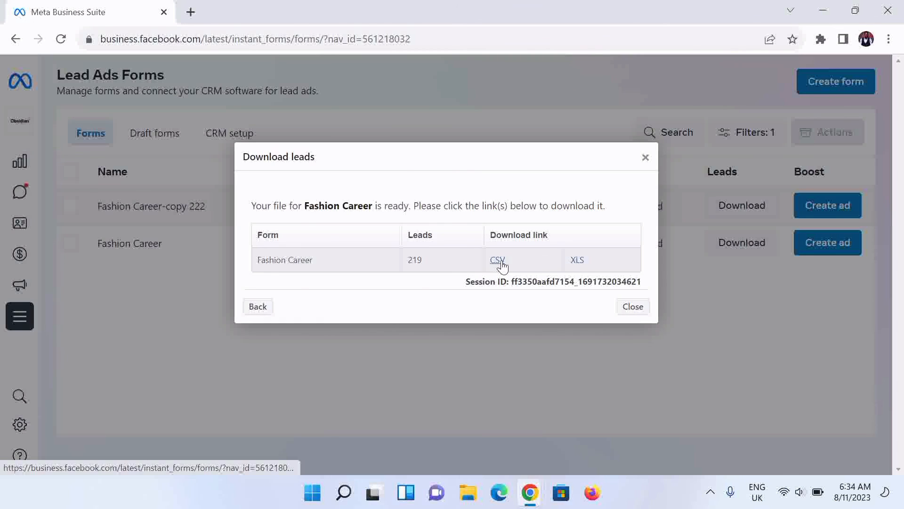
# Download the Fashion Career leads file in CSV and XLS formats.
pyautogui.click(497, 260)
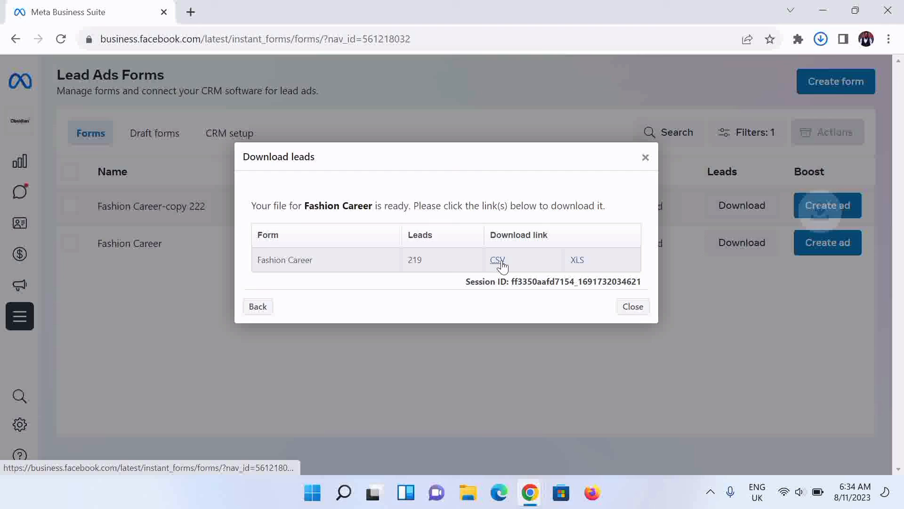
pyautogui.click(497, 260)
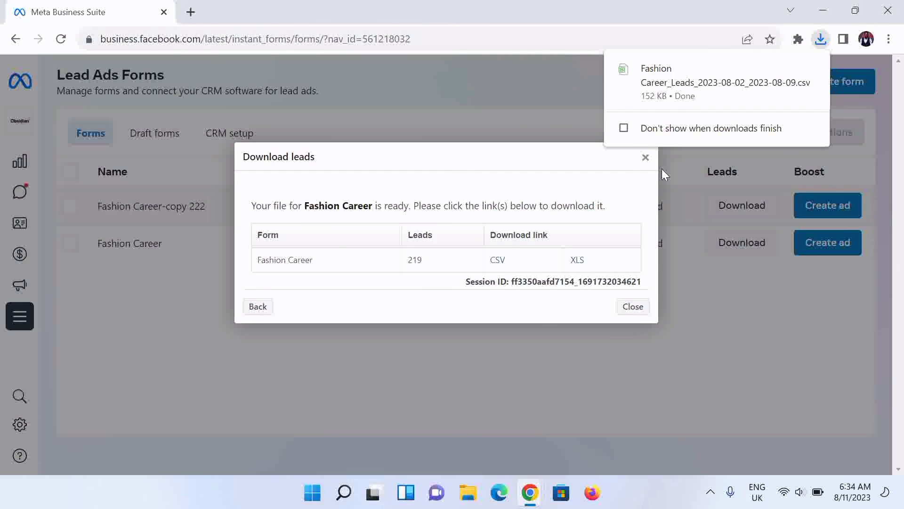
pyautogui.moveTo(577, 260)
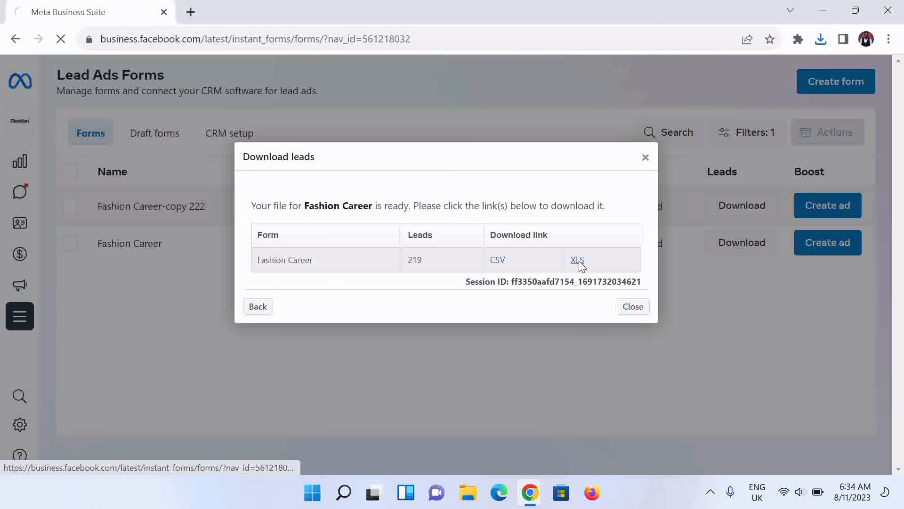
pyautogui.click(576, 260)
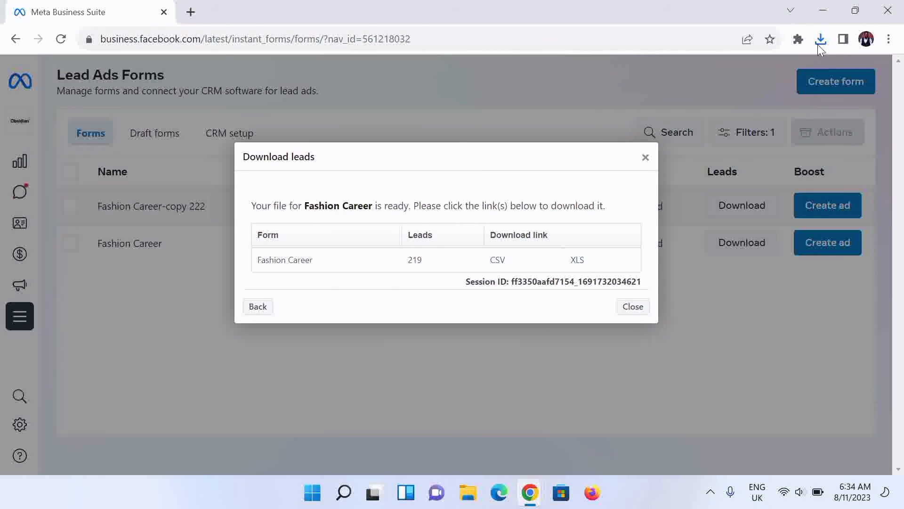